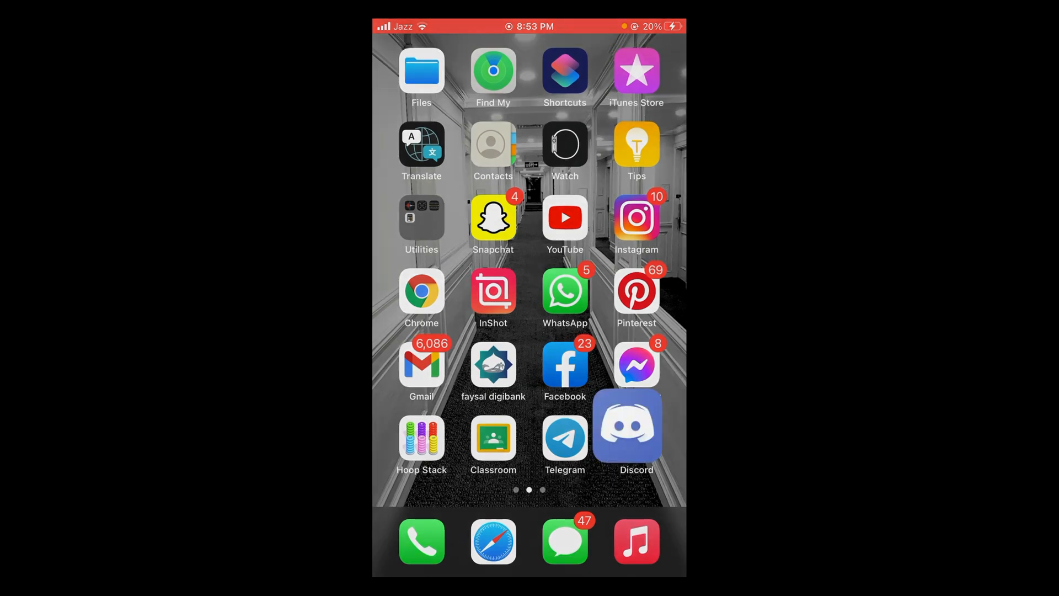
Launch Discord from the iOS Home Screen to reach its empty Direct Messages page
click(627, 425)
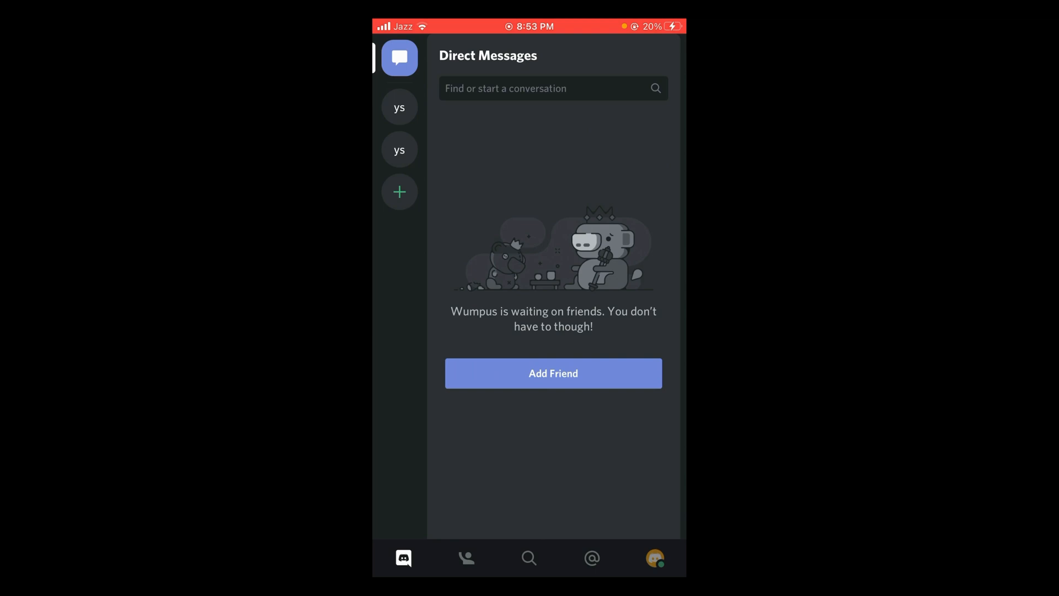
Open yumna's server and select the Lounge voice channel to show its join panel
click(398, 107)
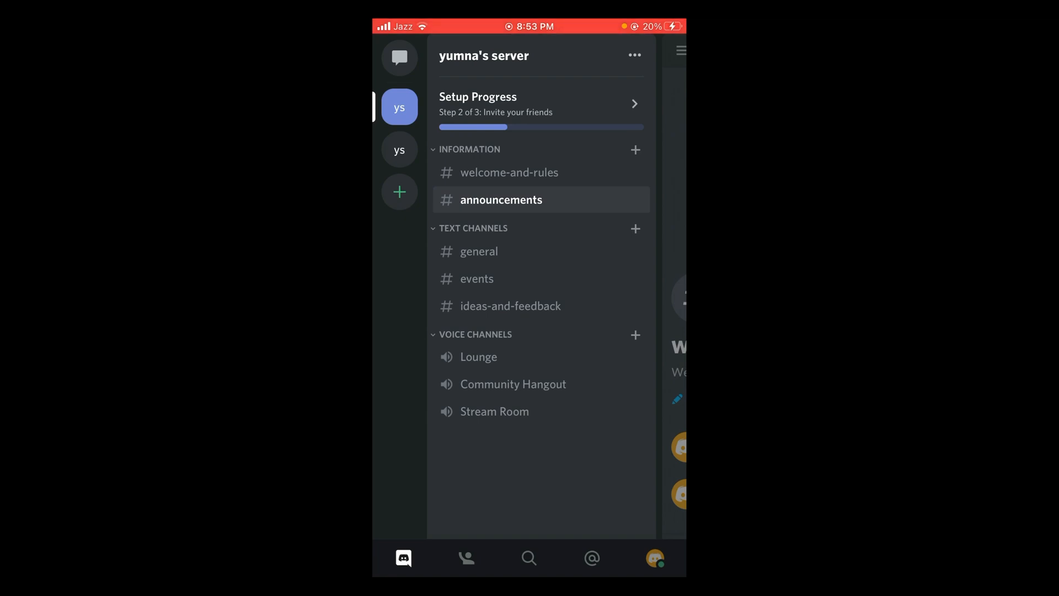
click(478, 357)
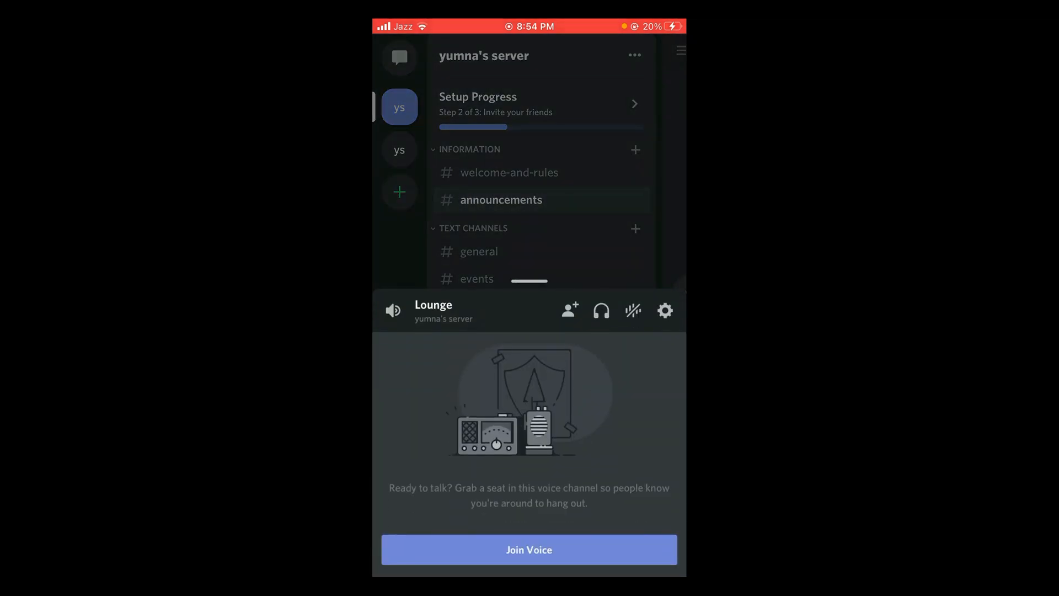
click(529, 550)
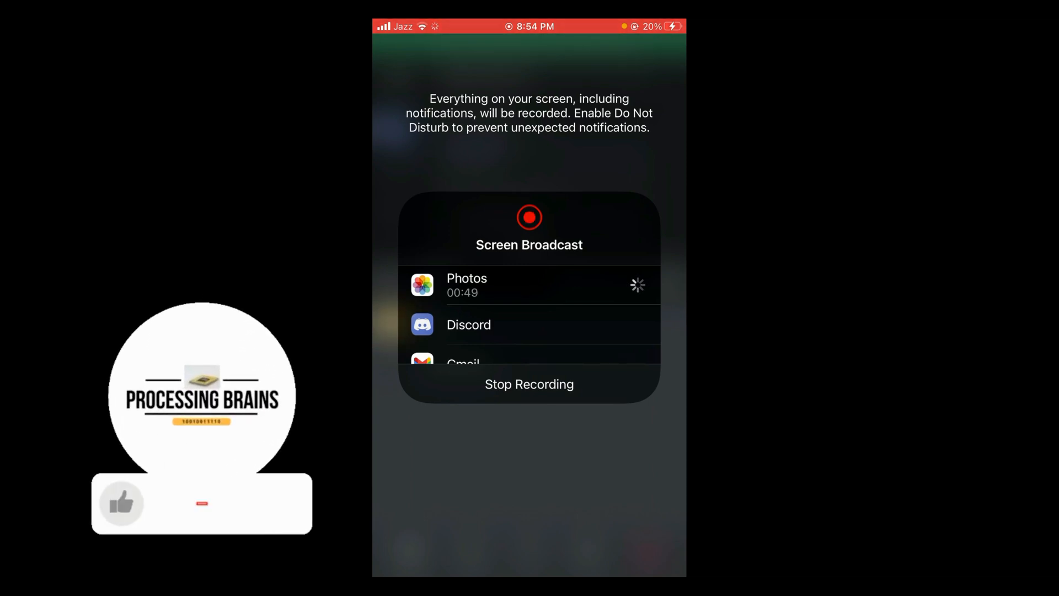
click(201, 503)
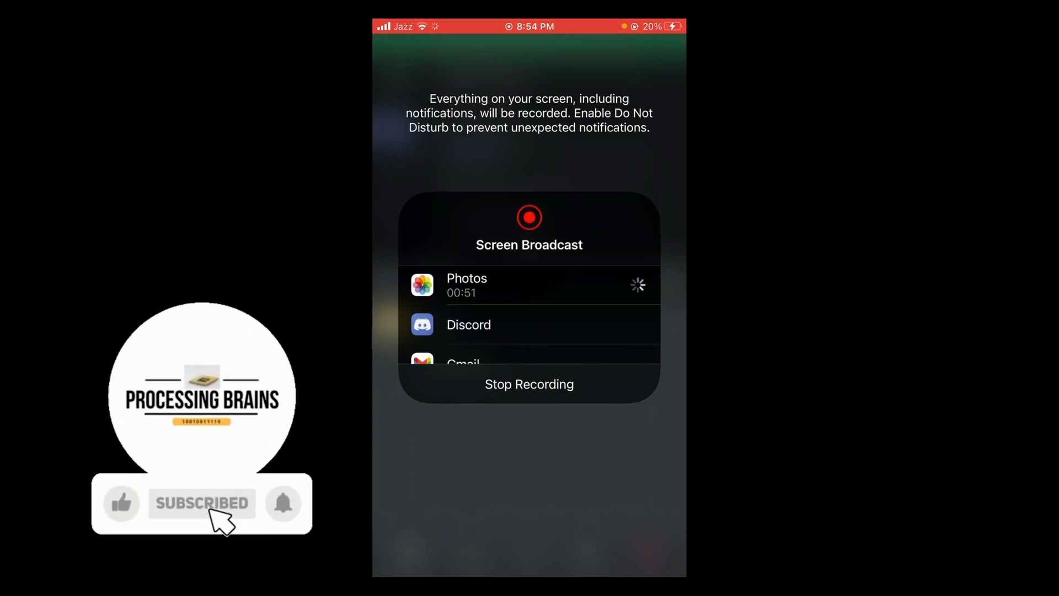